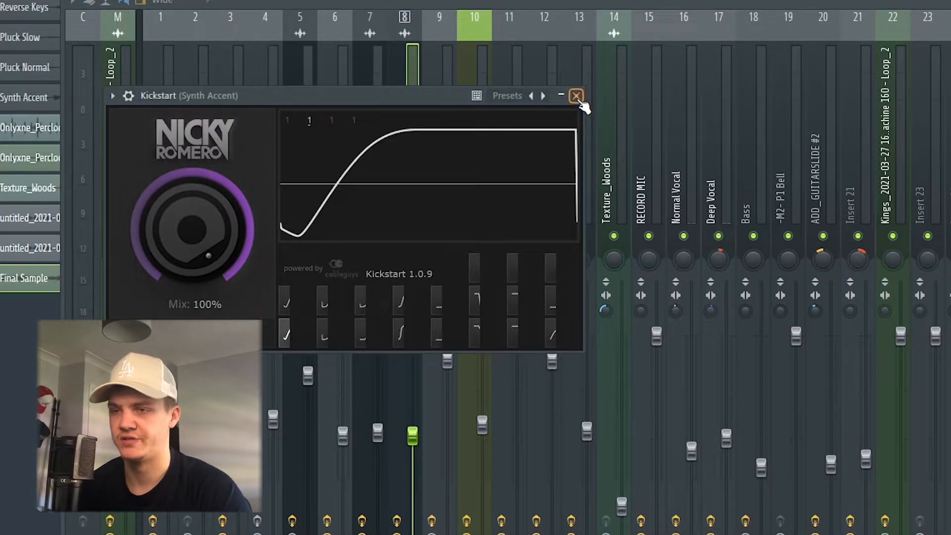
Step: Close the Kickstart sidechain window on the Synth Accent track
{"action": "left_click", "coordinate": [576, 96]}
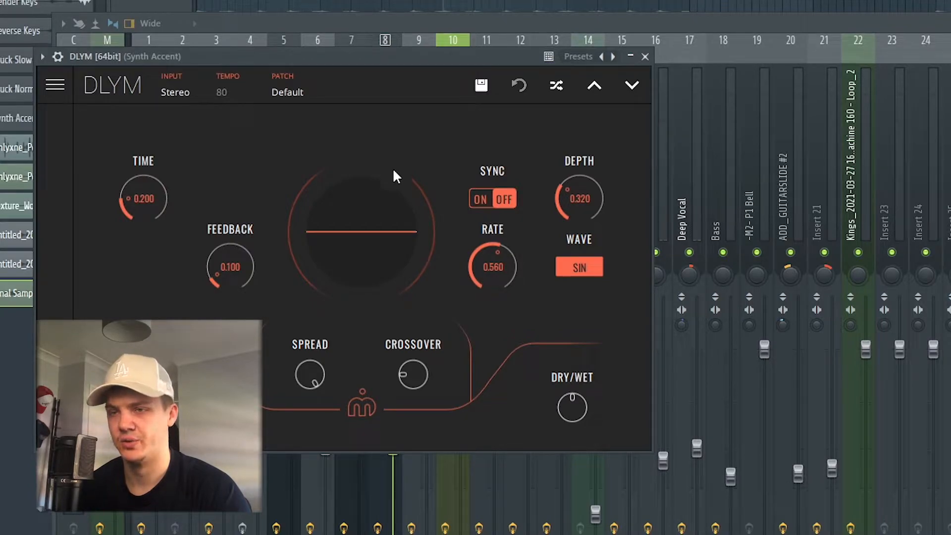
{"action": "mouse_move", "coordinate": [479, 294]}
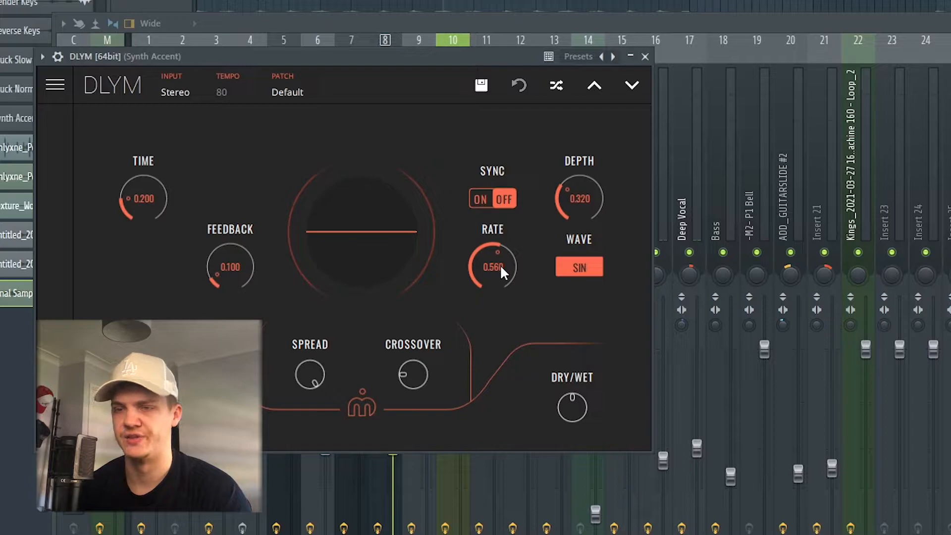
{"action": "mouse_move", "coordinate": [645, 56]}
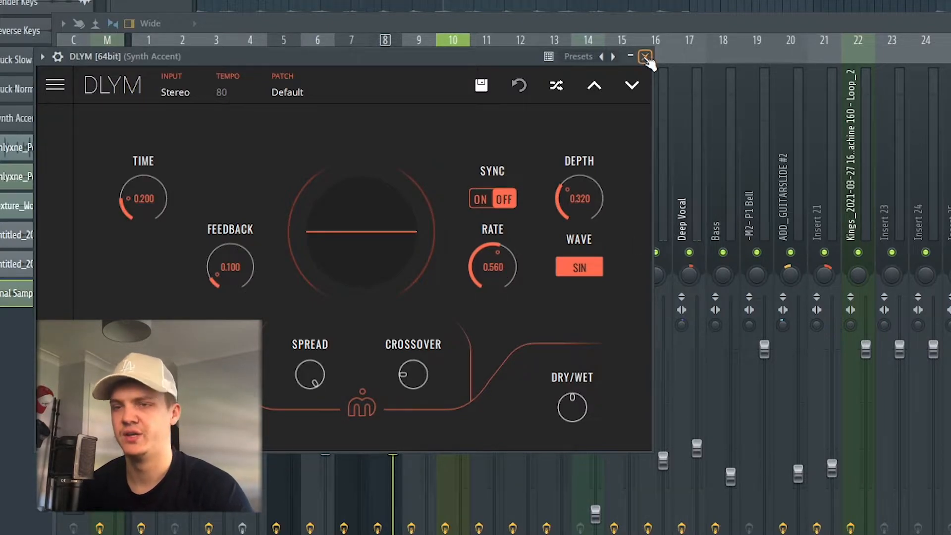
{"action": "mouse_move", "coordinate": [638, 105]}
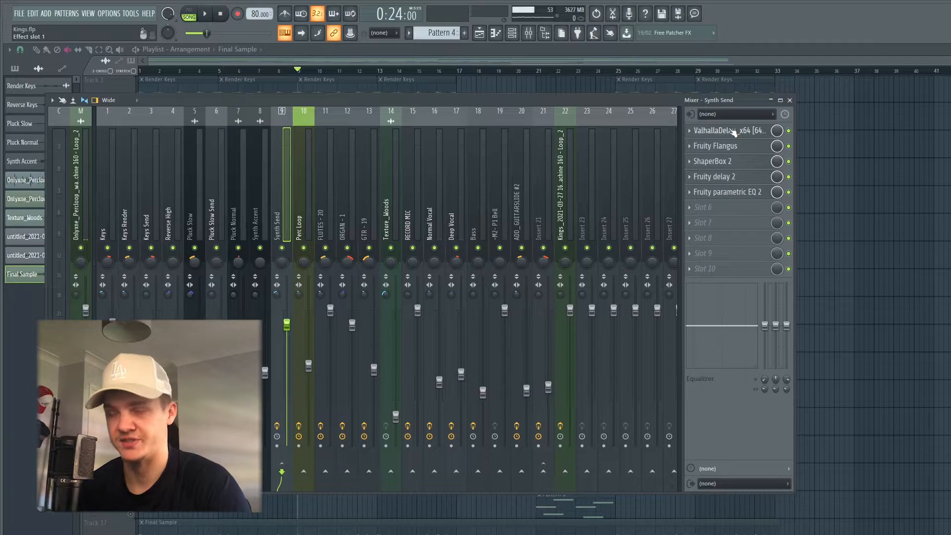
Step: Check ShaperBox 2 on Synth Send, then bring up its band-pass Fruity Parametric EQ 2
{"action": "left_click", "coordinate": [731, 130]}
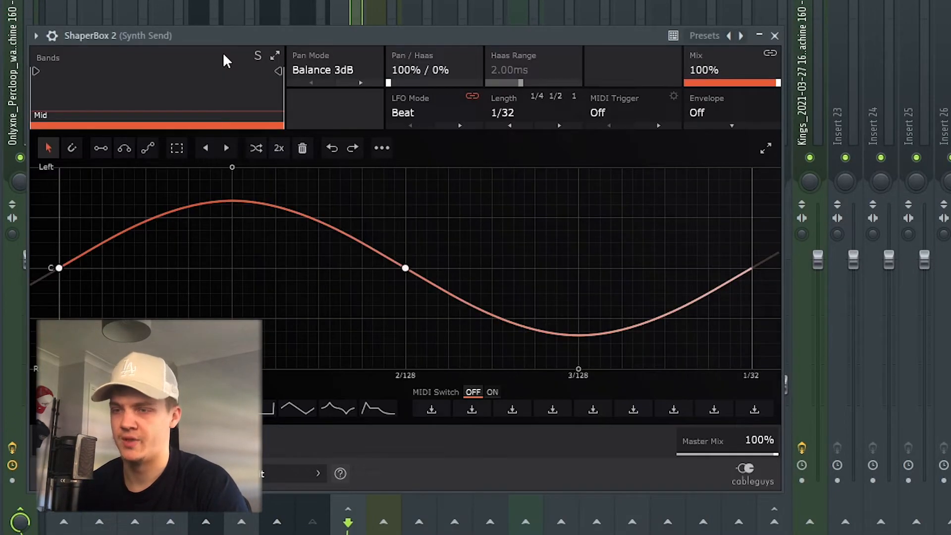
{"action": "mouse_move", "coordinate": [333, 70]}
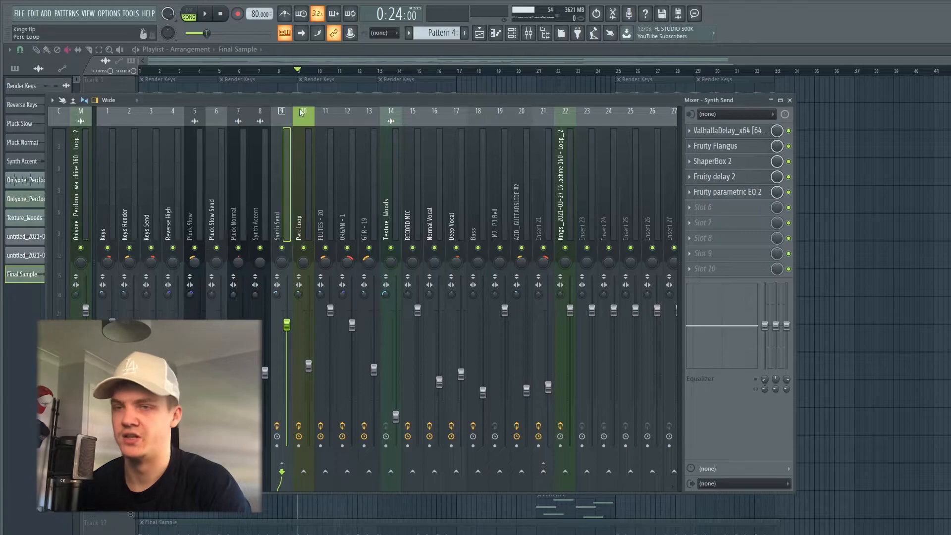
{"action": "left_click", "coordinate": [728, 192]}
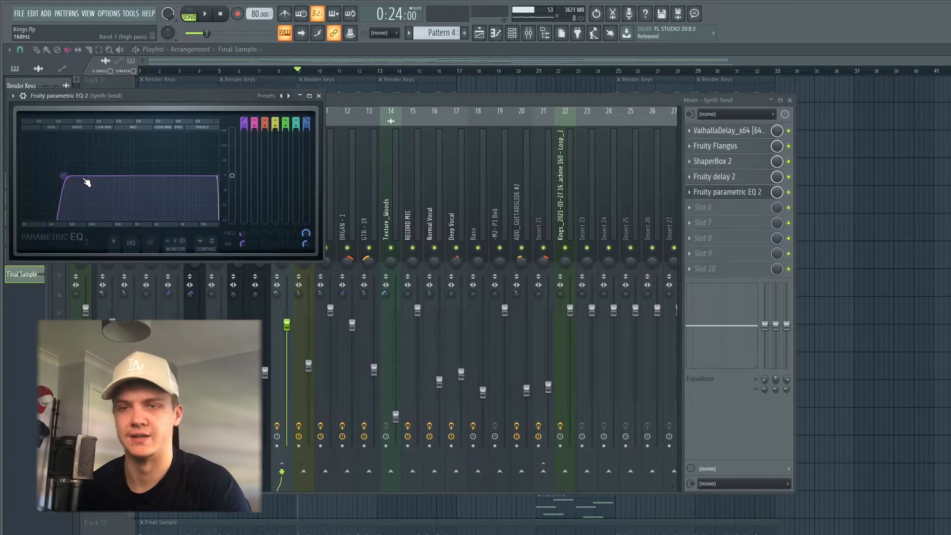